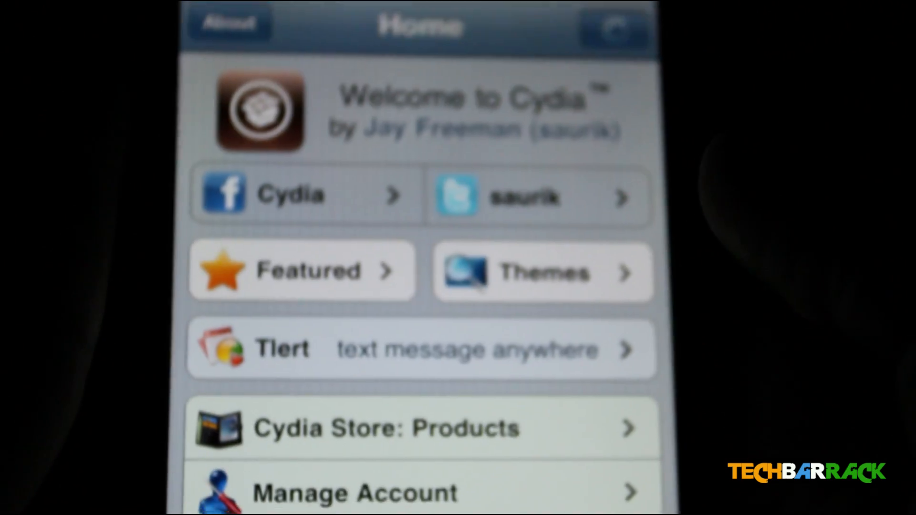
Scroll the Cydia welcome page and switch to the package Sections list.
{"action": "scroll", "scroll_direction": "down", "scroll_amount": 3}
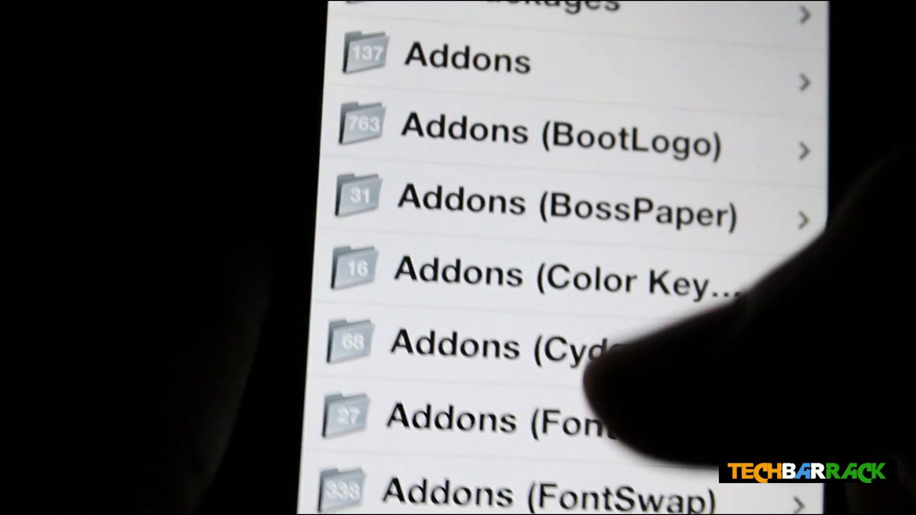
Scroll through the Sections list to the SiNfuL iPhone section and open it.
{"action": "scroll", "scroll_direction": "down", "scroll_amount": 3}
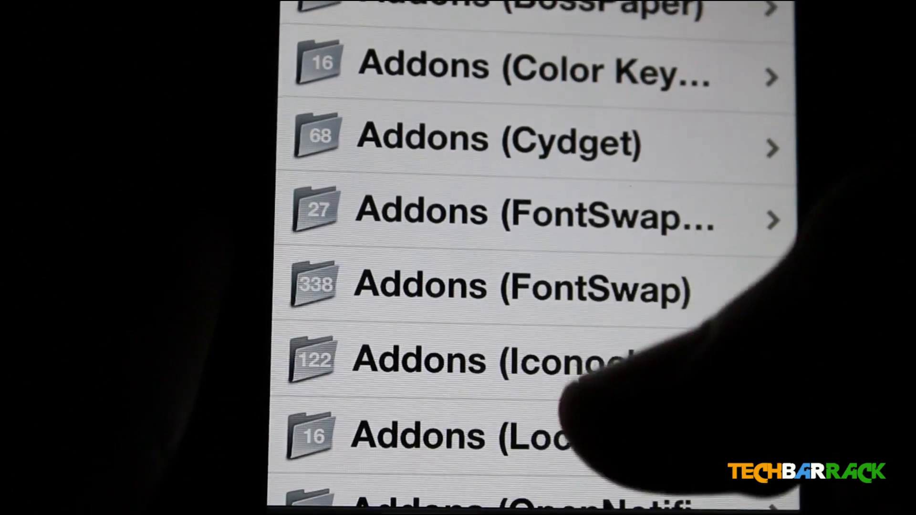
{"action": "scroll", "scroll_direction": "down", "scroll_amount": 3}
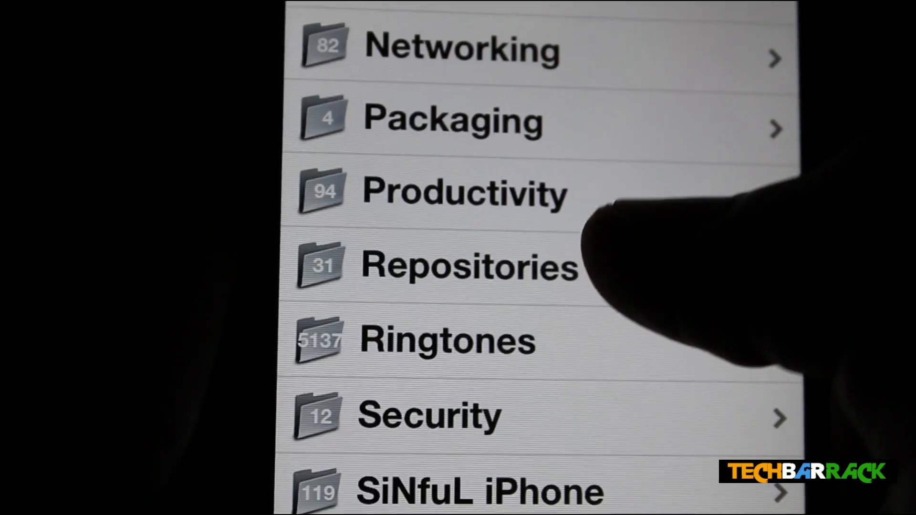
{"action": "scroll", "scroll_direction": "up", "scroll_amount": 3}
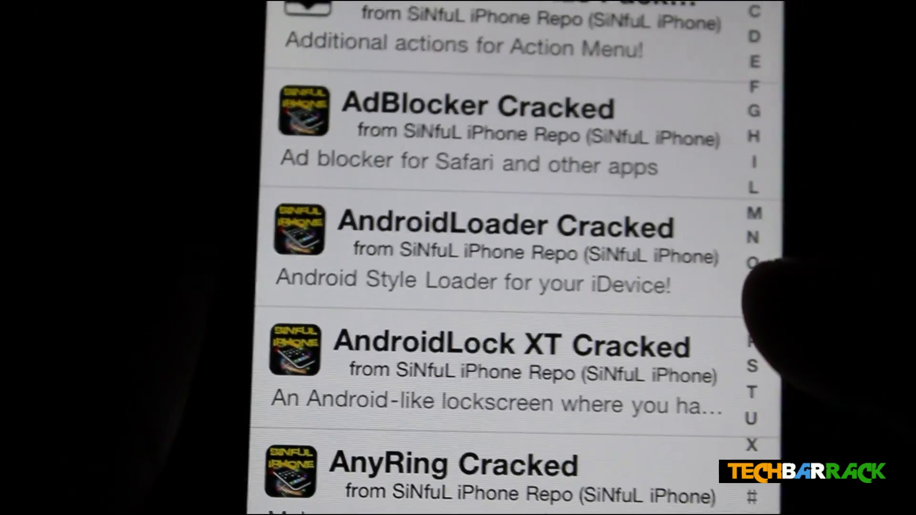
Open the iFile Cracked package details, then leave Cydia for the home screen.
{"action": "scroll", "scroll_direction": "down", "scroll_amount": 3}
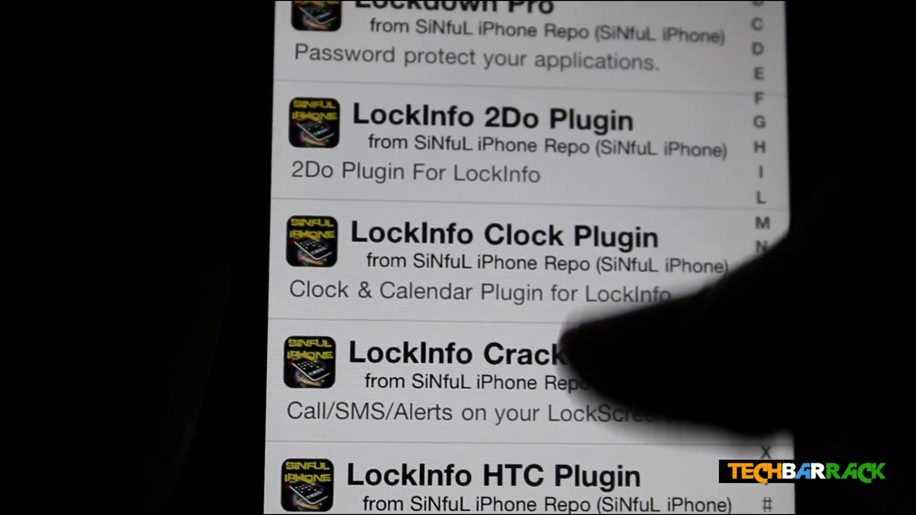
{"action": "scroll", "scroll_direction": "down", "scroll_amount": 3}
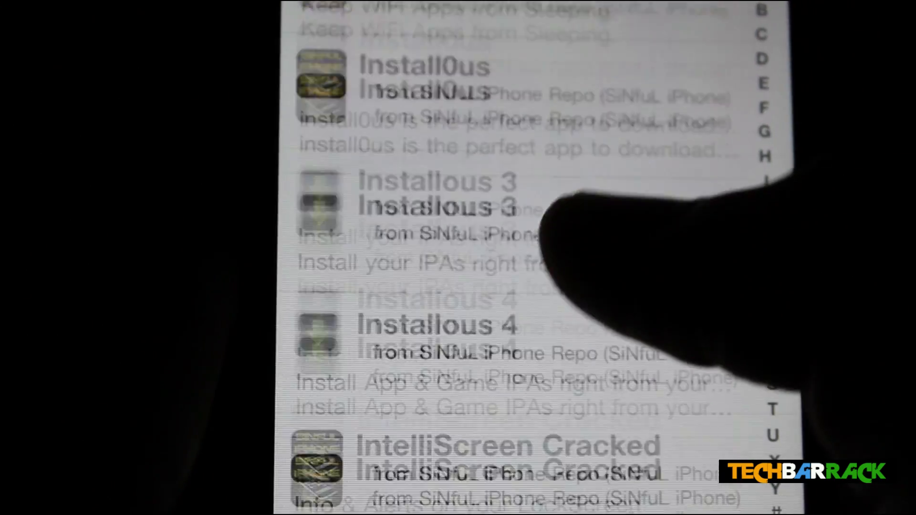
{"action": "scroll", "scroll_direction": "up", "scroll_amount": 3}
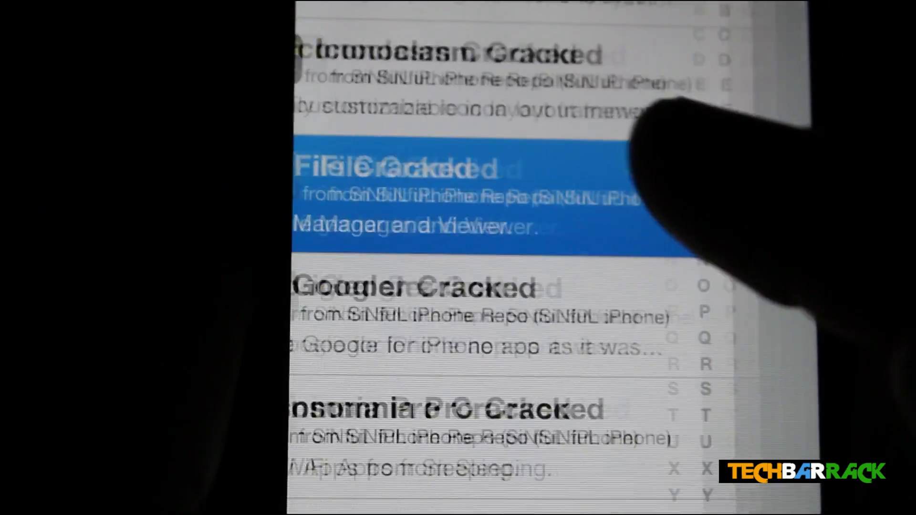
{"action": "left_click", "coordinate": [427, 193]}
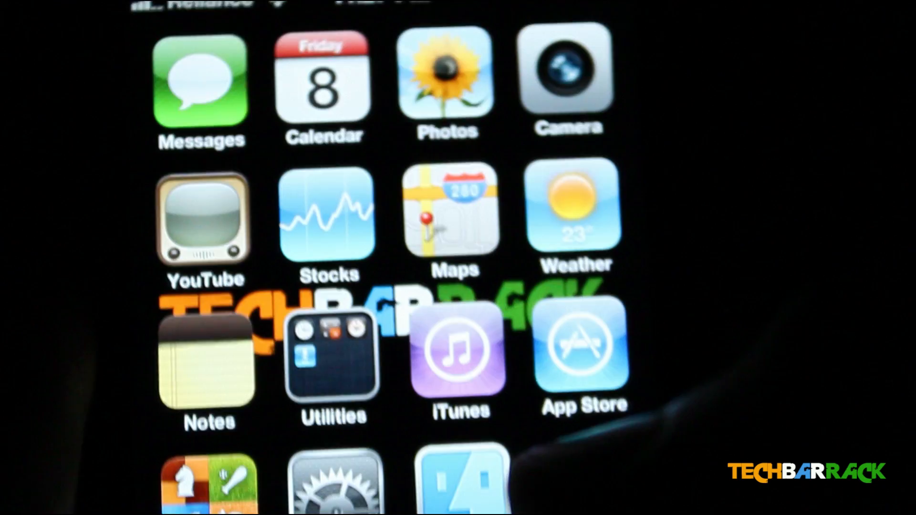
{"action": "scroll", "scroll_direction": "down", "scroll_amount": 3}
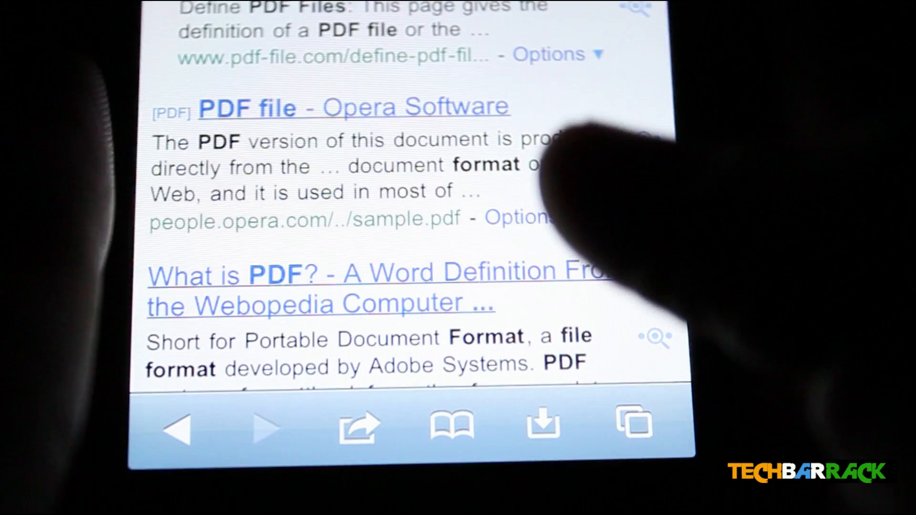
Download the 'PDF file - Opera Software' result from Safari's search results.
{"action": "scroll", "scroll_direction": "up", "scroll_amount": 3}
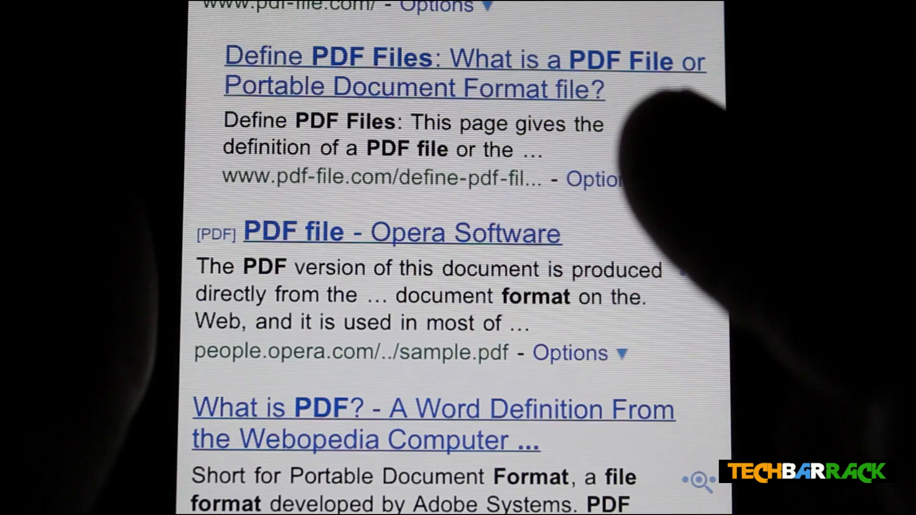
{"action": "scroll", "scroll_direction": "down", "scroll_amount": 3}
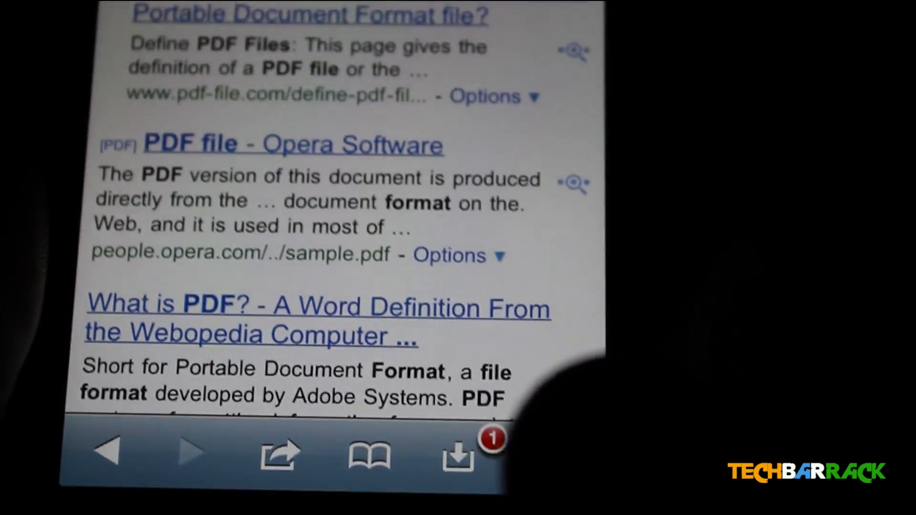